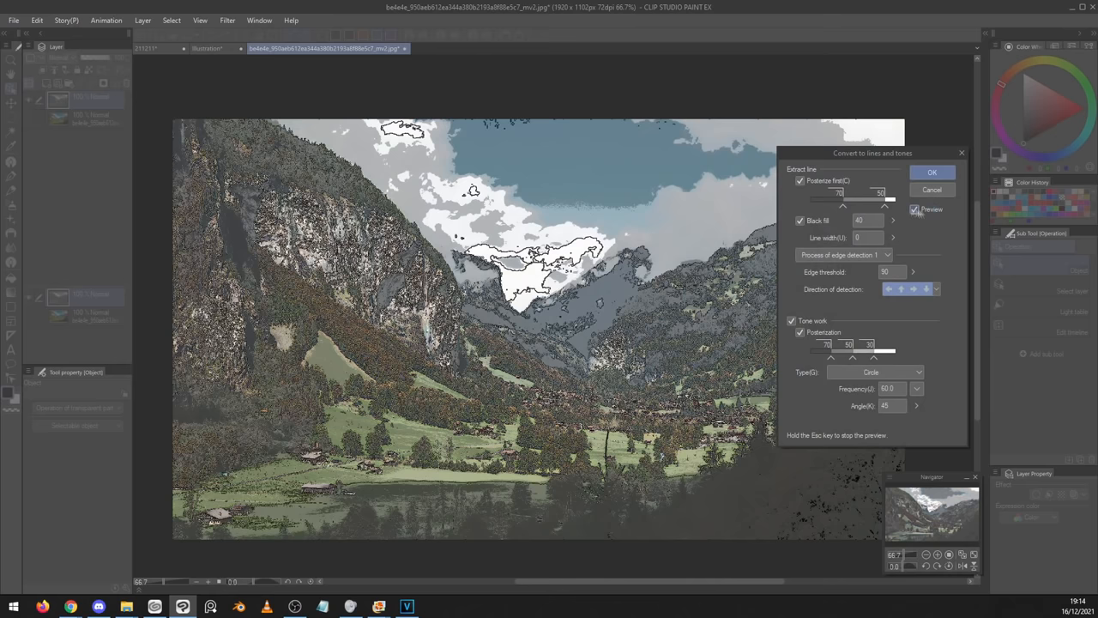
Preview the landscape photo as black lines and circle-dot tones in Convert to lines and tones
{"action": "left_click", "coordinate": [932, 173]}
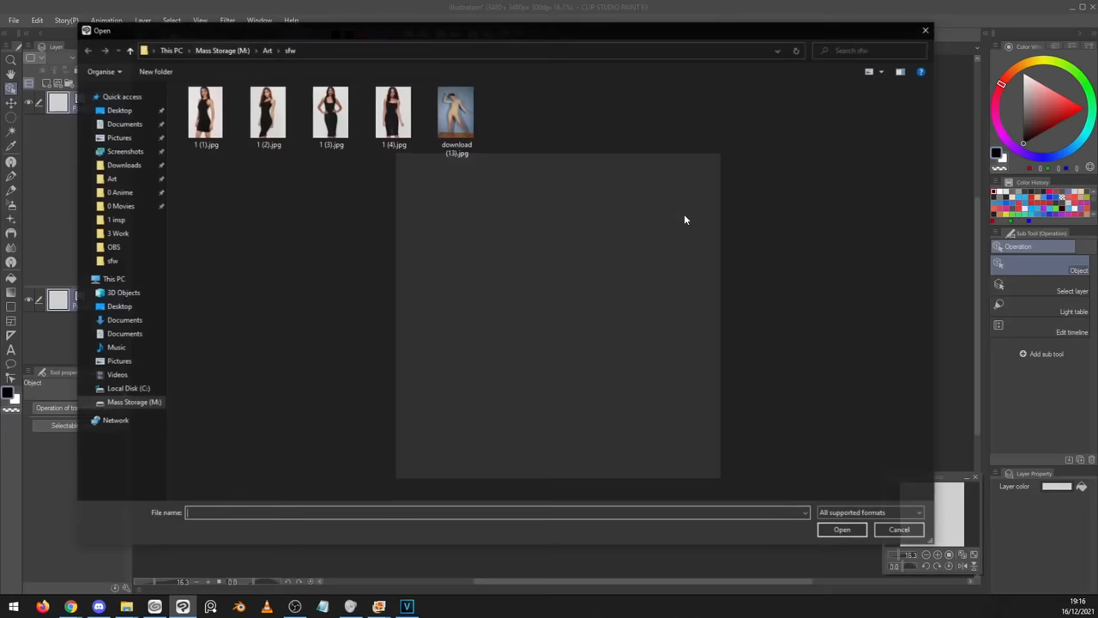
Browse to Mass Storage > Art > sfw in the File > Open dialog
{"action": "left_click", "coordinate": [898, 529]}
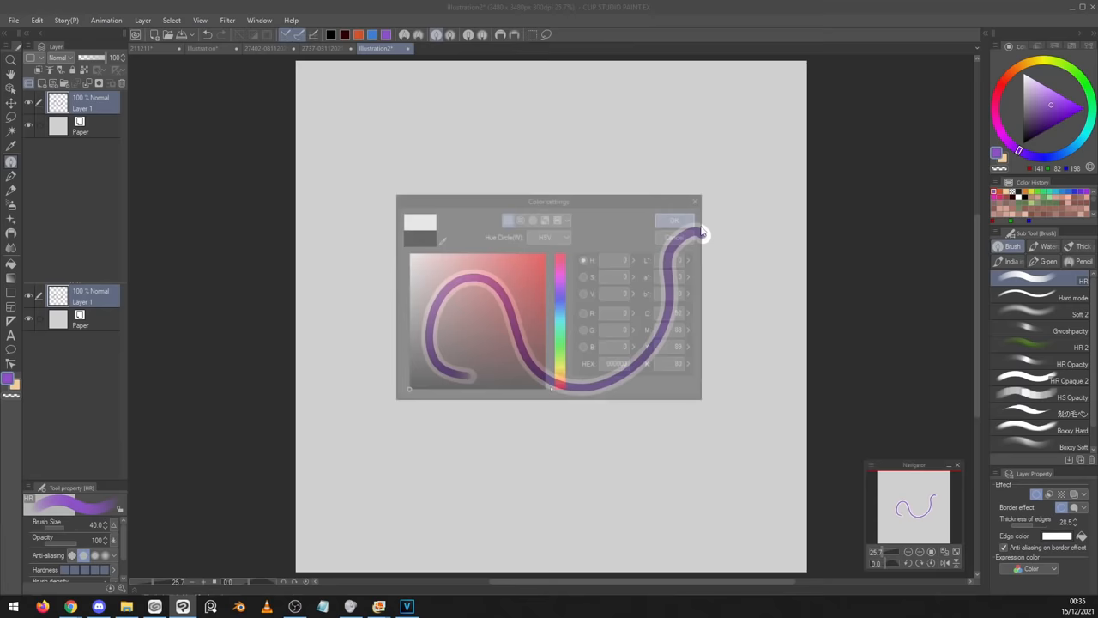
Enable the Border effect and paint a white-outlined purple HR brush stroke
{"action": "left_click", "coordinate": [449, 49]}
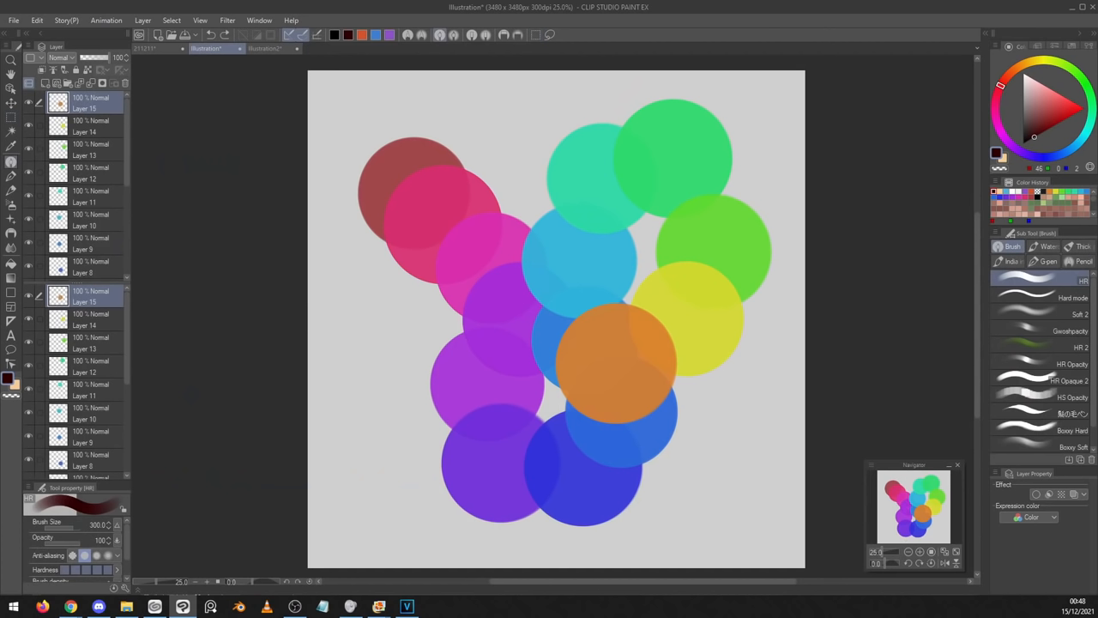
Dab large translucent circles in different colours with the HR brush, one layer each
{"action": "left_click", "coordinate": [307, 49]}
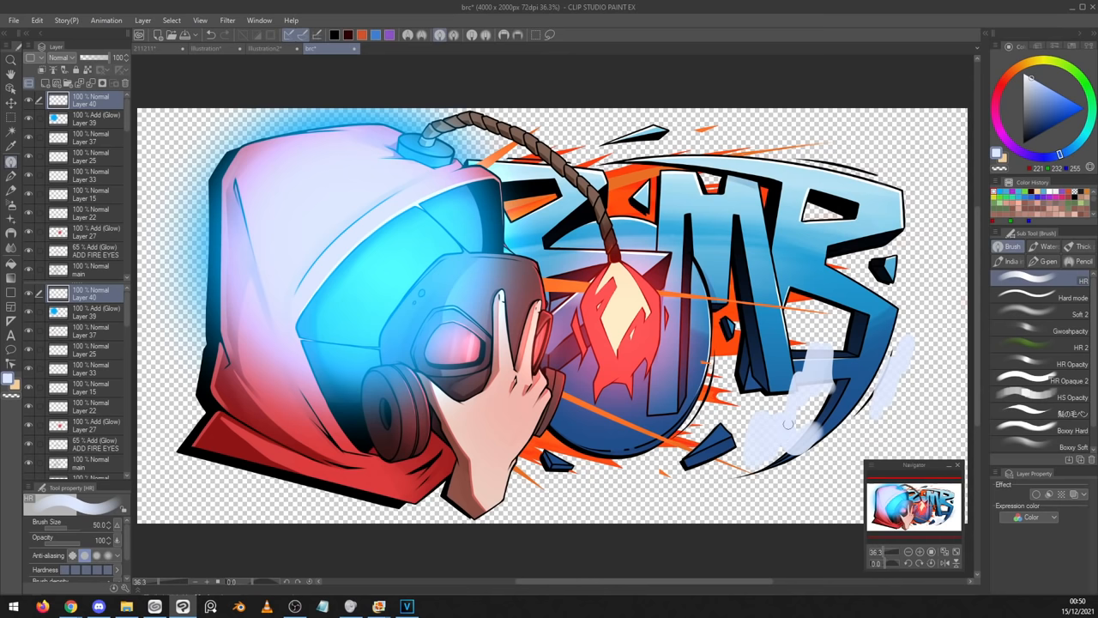
Create the blank Illustration3 canvas beside File Explorer at Mass Storage > Art > Subtools
{"action": "left_click", "coordinate": [9, 141]}
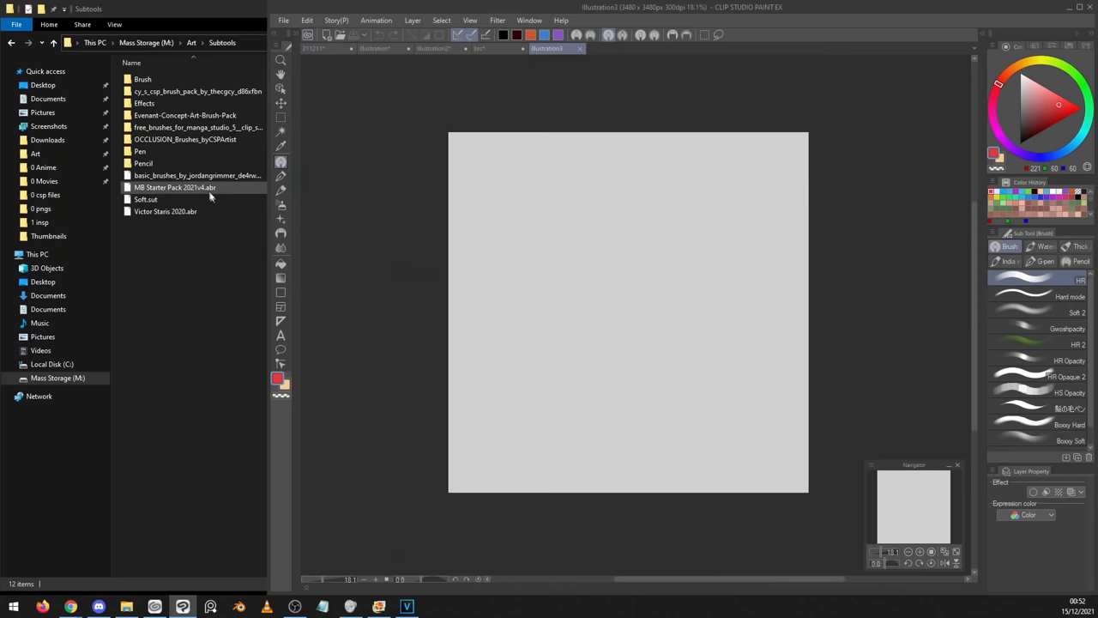
{"action": "left_click", "coordinate": [175, 187]}
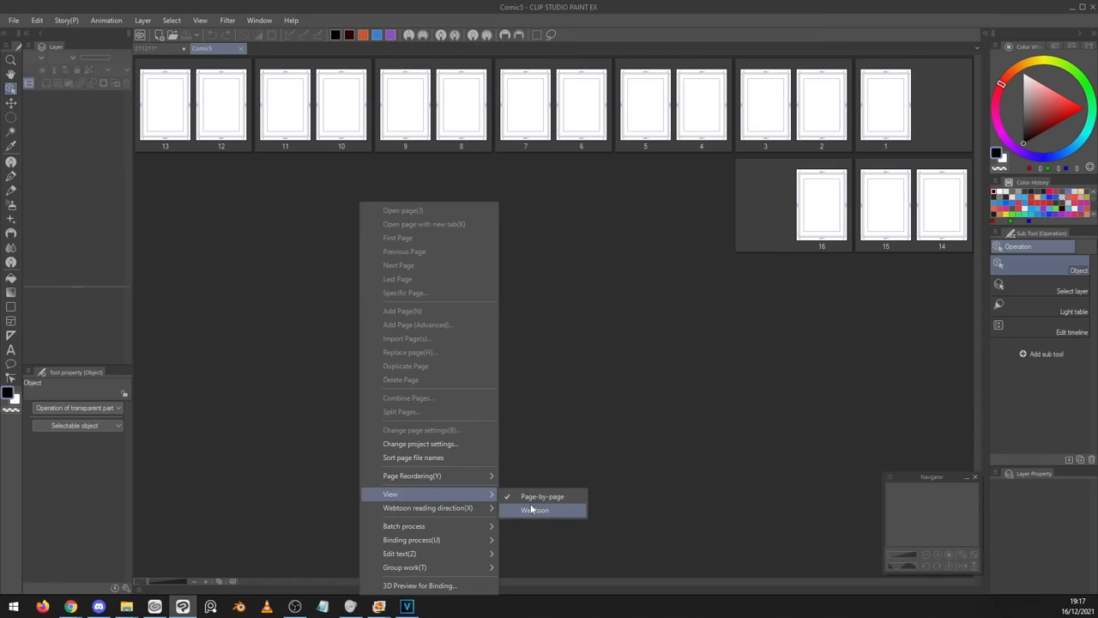
Switch the Comic5 page management view to Webtoon
{"action": "left_click", "coordinate": [534, 510]}
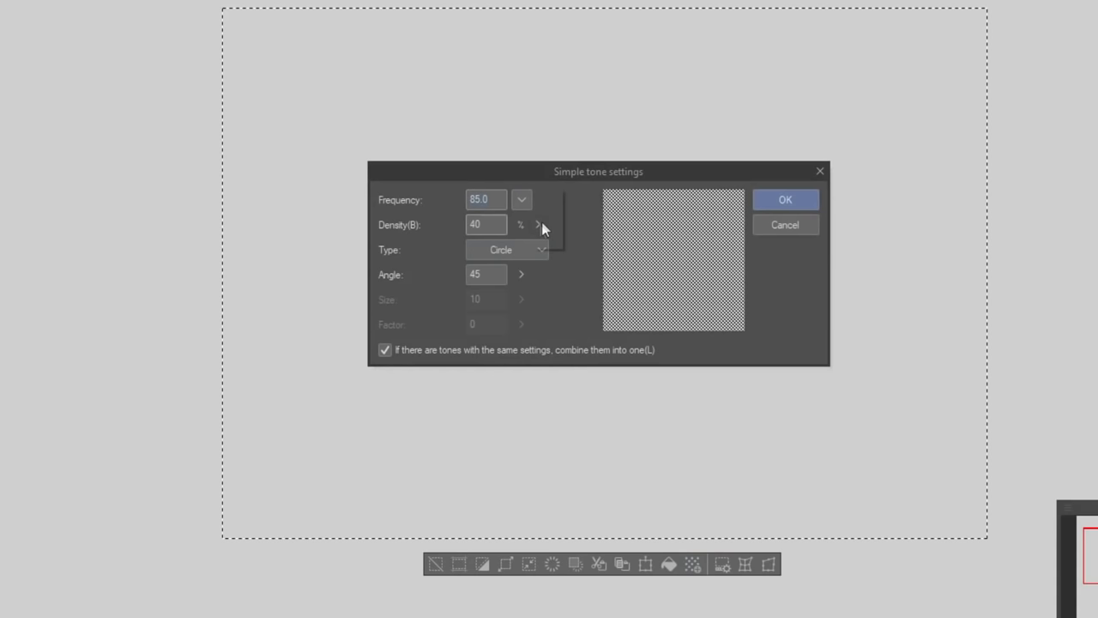
Create a new circle-dot tone with frequency 85 and density 40 on the selection
{"action": "left_click", "coordinate": [785, 199]}
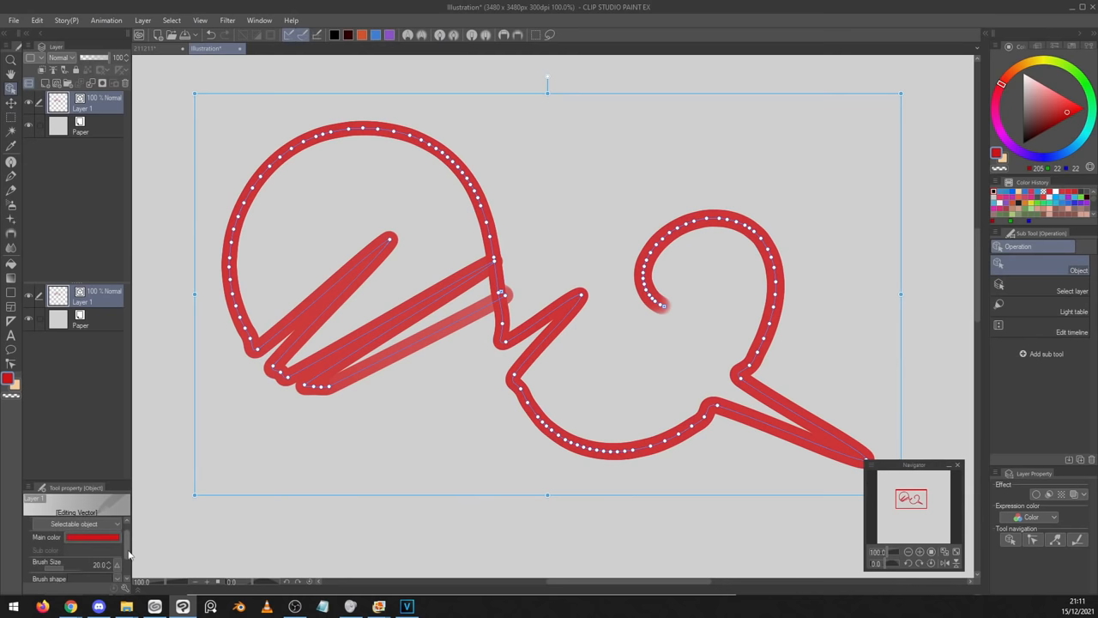
Select the red vector stroke with the Object tool to edit its colour and brush size
{"action": "left_click", "coordinate": [361, 49]}
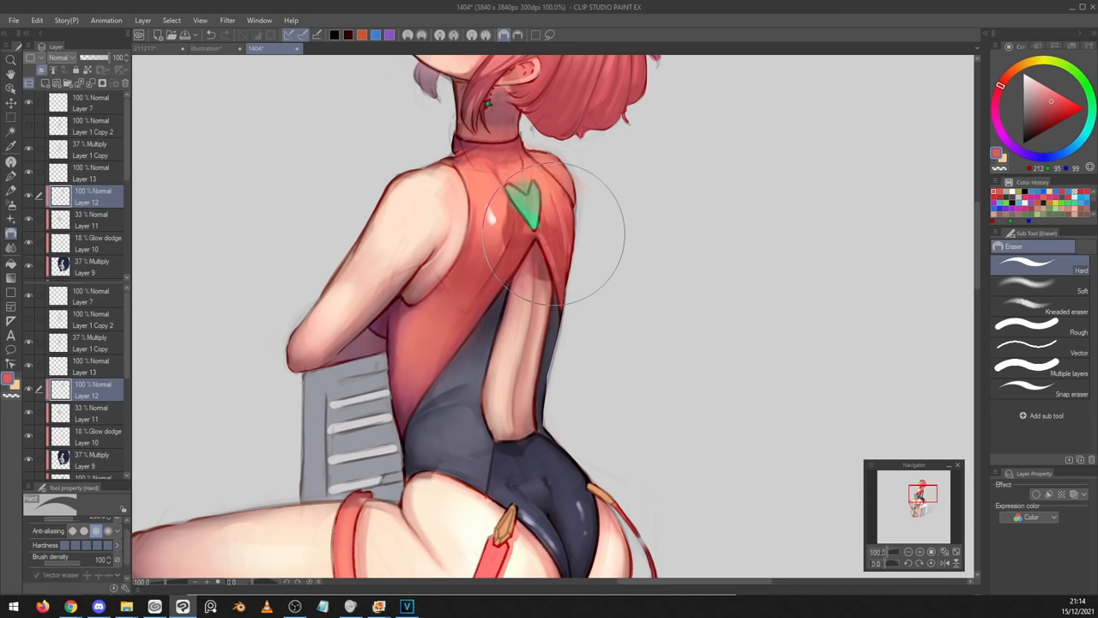
Erase over the red-haired character's shoulder with the Hard eraser
{"action": "left_click", "coordinate": [1039, 373]}
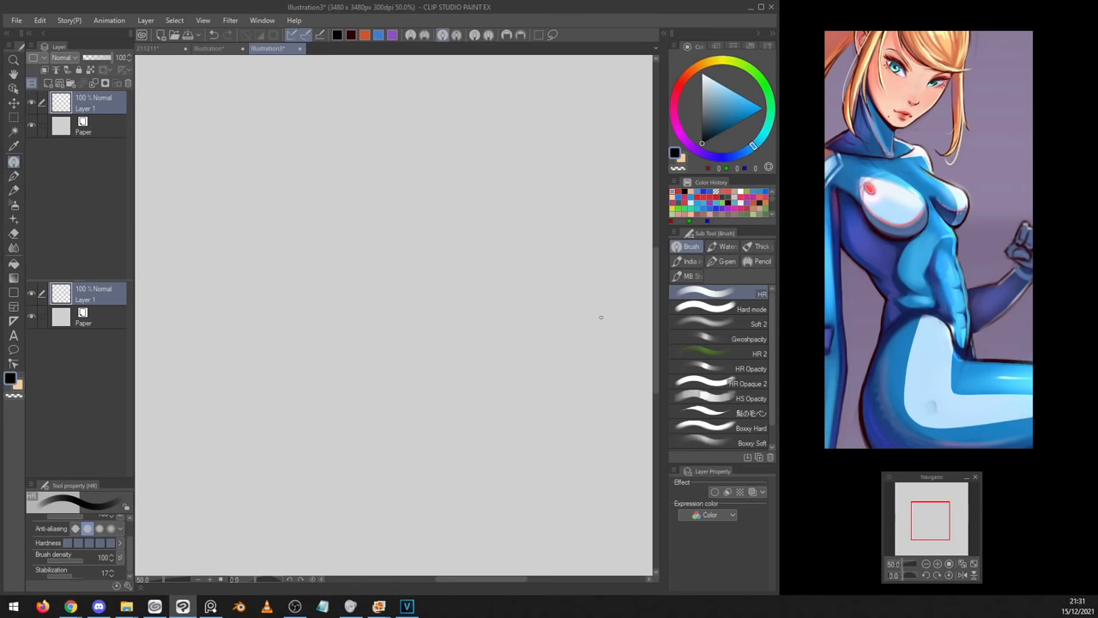
{"action": "left_click_drag", "start_coordinate": [507, 284], "coordinate": [609, 305]}
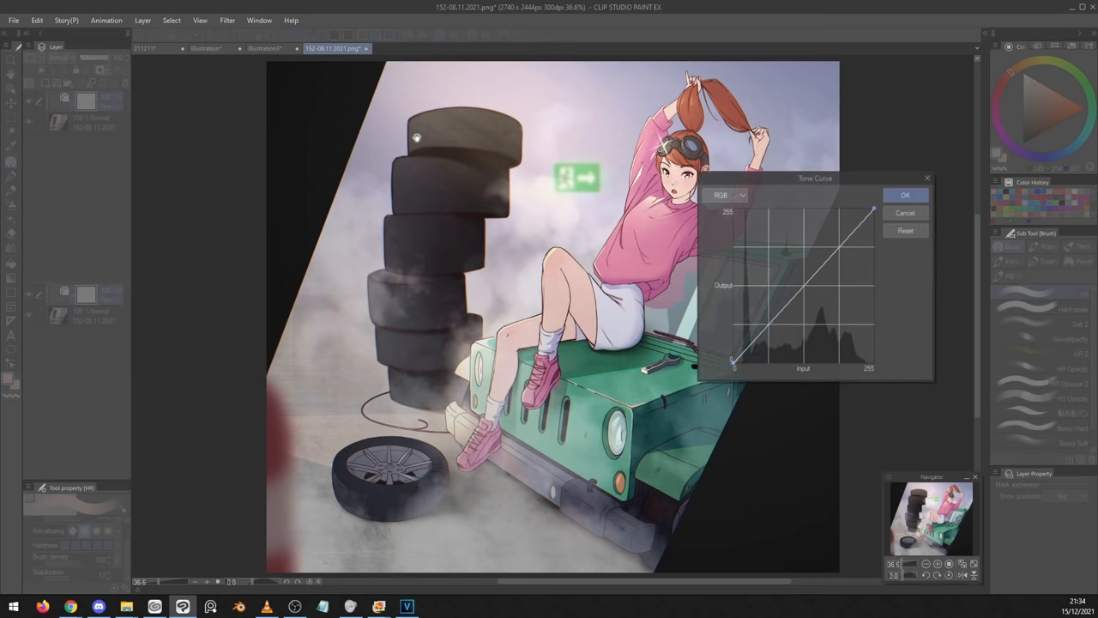
Apply a Tone Curve and preview the Perlin Noise filter on the girl-on-jeep illustration
{"action": "left_click", "coordinate": [905, 194]}
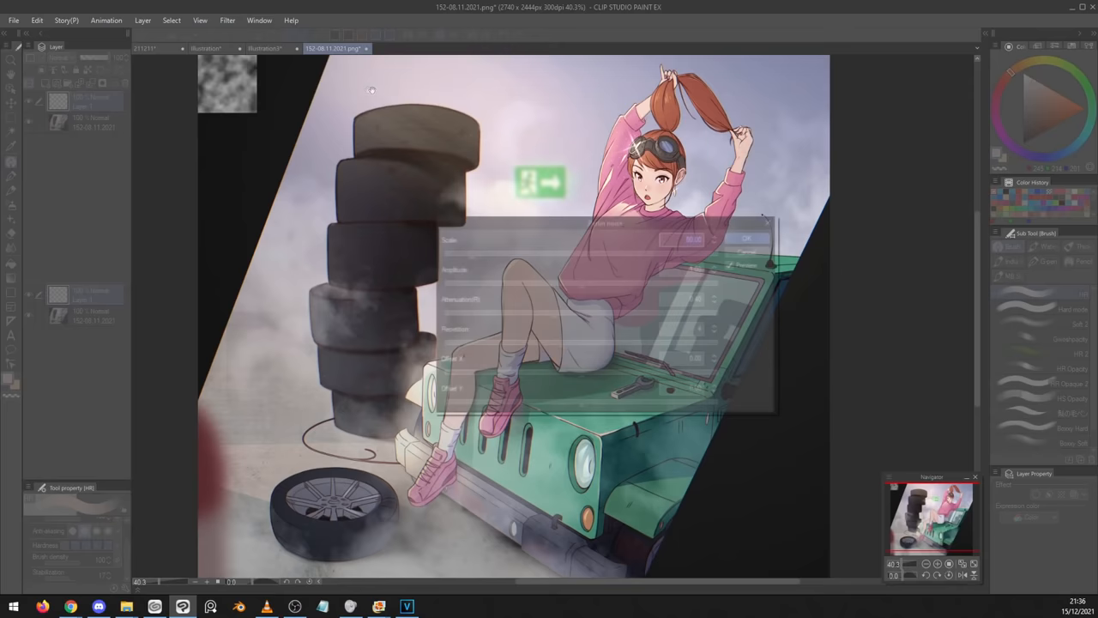
{"action": "left_click", "coordinate": [745, 237]}
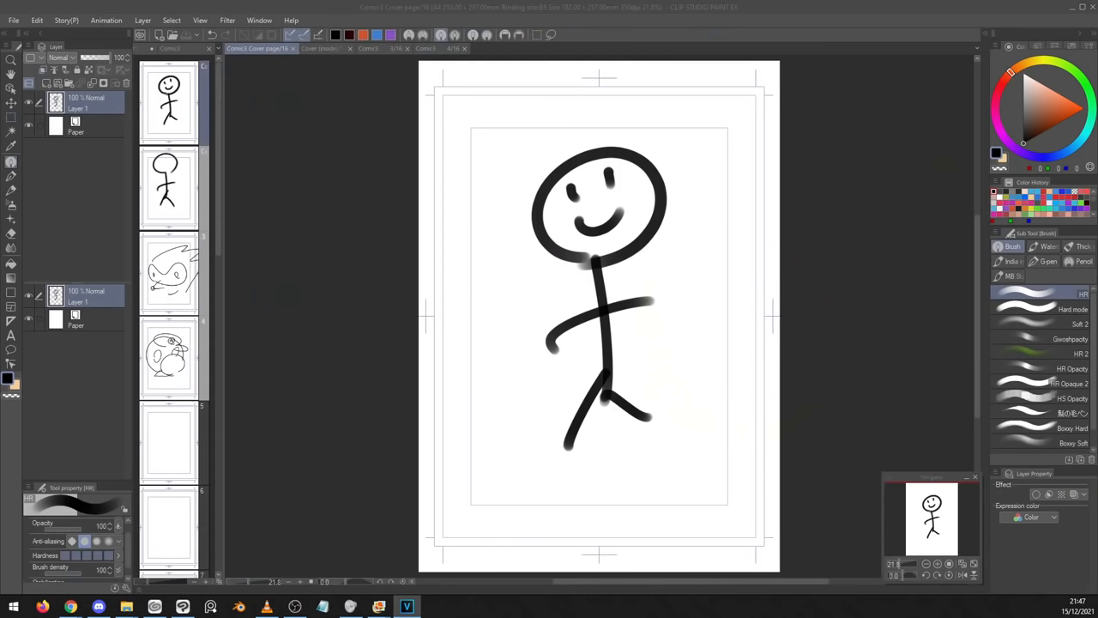
{"action": "mouse_move", "coordinate": [253, 218]}
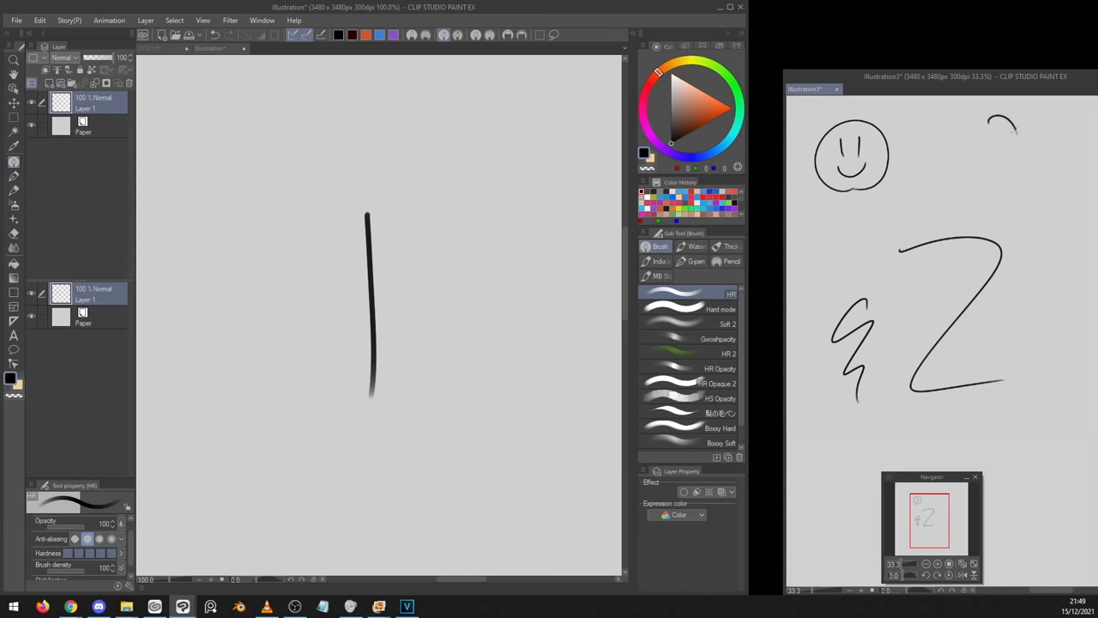
Open the File menu over the blank Illustration canvas
{"action": "left_click", "coordinate": [11, 19]}
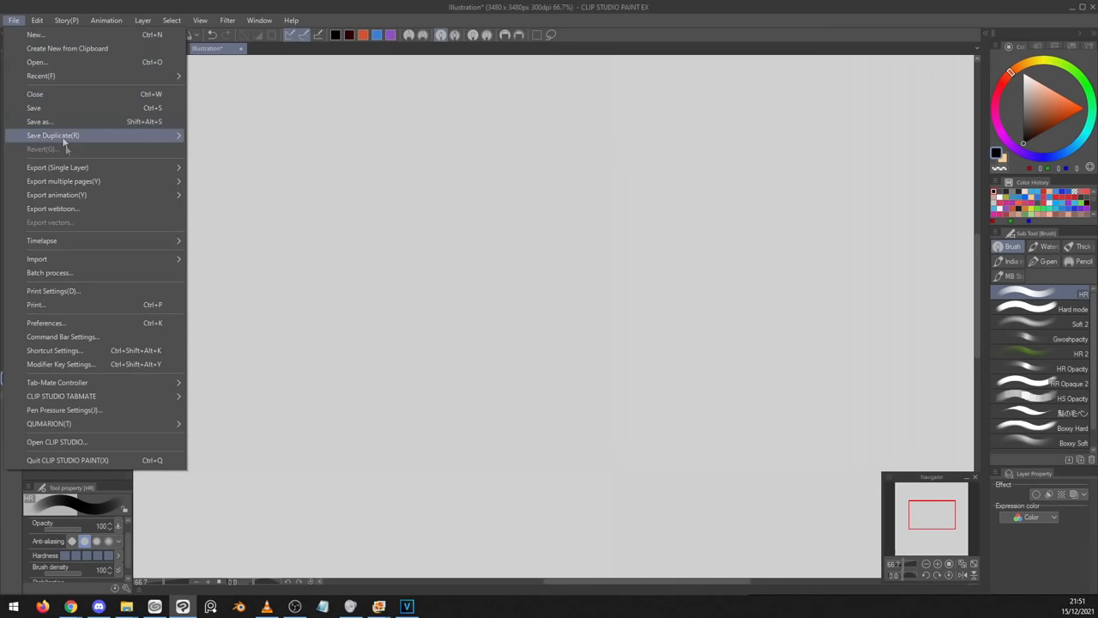
Highlight Save Duplicate in the File menu to reveal its save options
{"action": "left_click", "coordinate": [60, 364]}
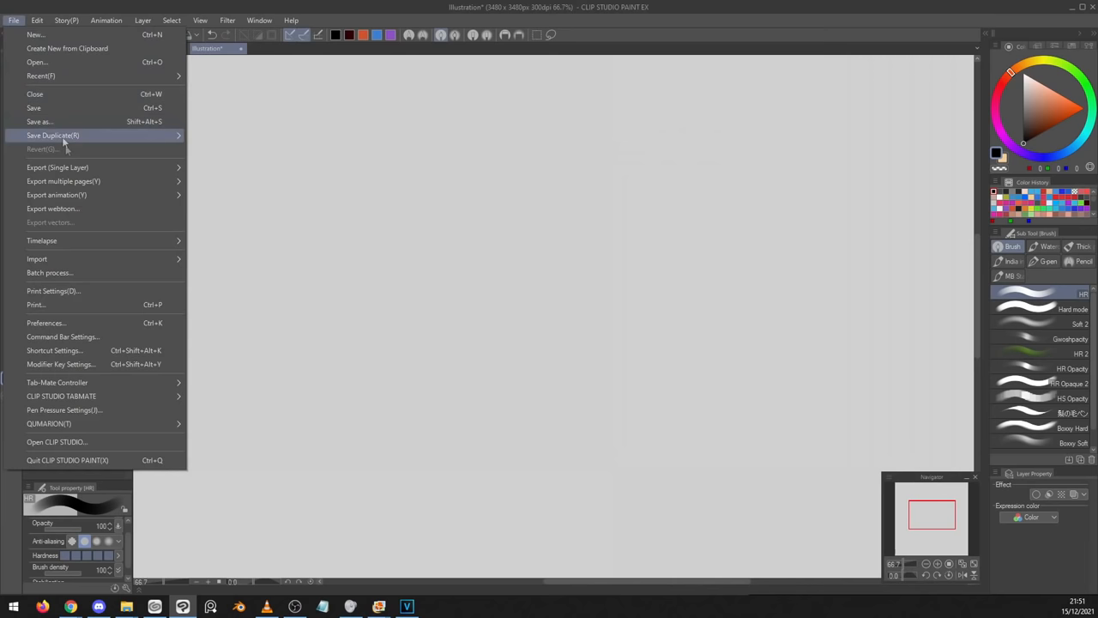